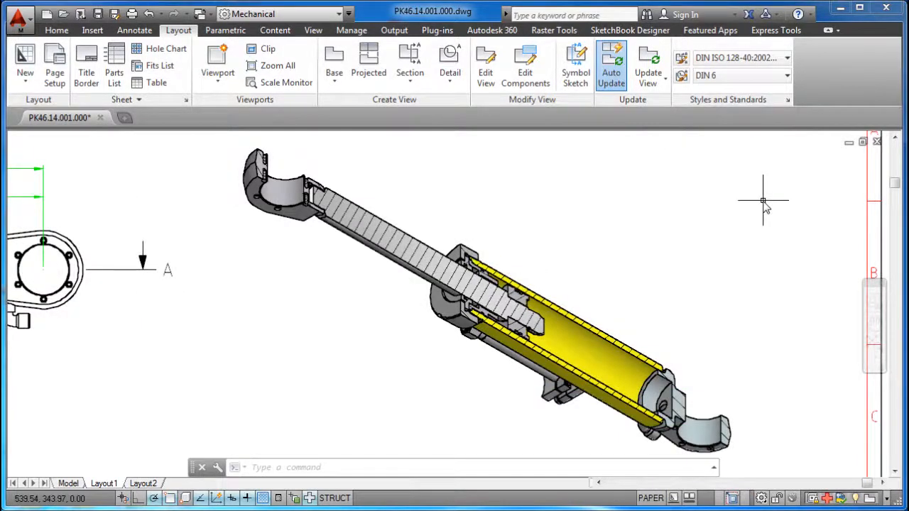
- Open the Layout1 sheet of PK46.14.001.000_ with the Hydraulic Cylinder title block
{"action": "left_click", "coordinate": [134, 30]}
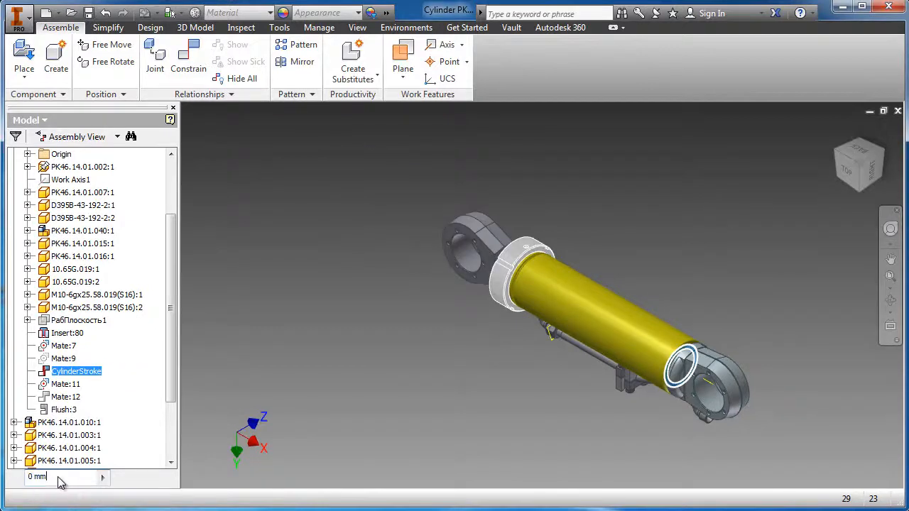
{"action": "type", "text": "3"}
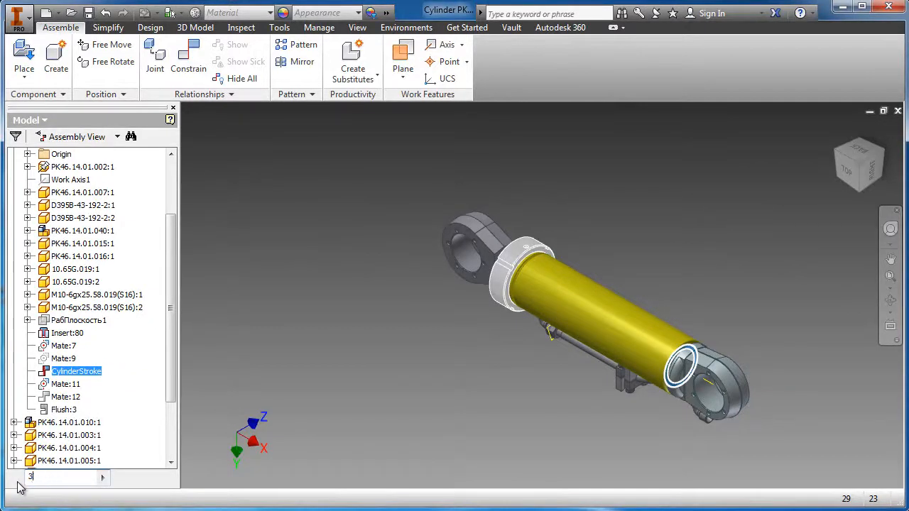
{"action": "type", "text": "325"}
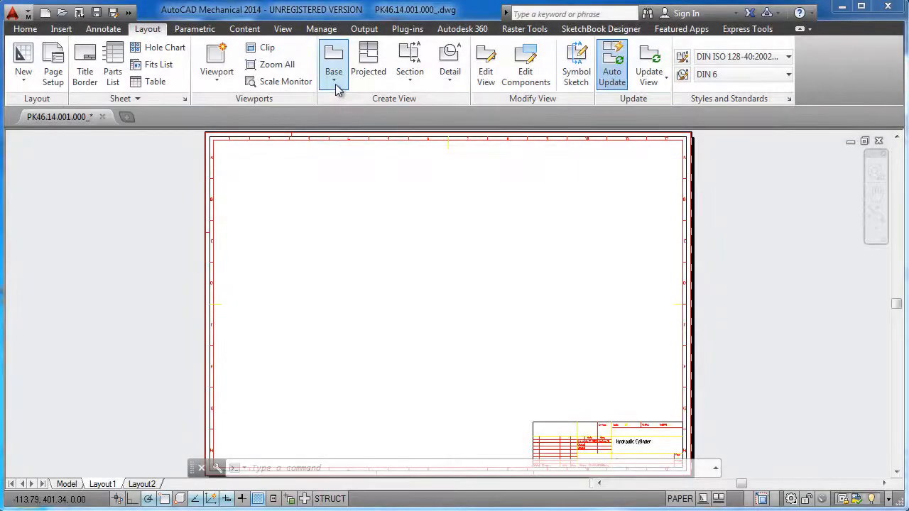
- Place a Top base view of Cylinder PK46.14.01.000.iam near the sheet's upper left
{"action": "left_click", "coordinate": [333, 60]}
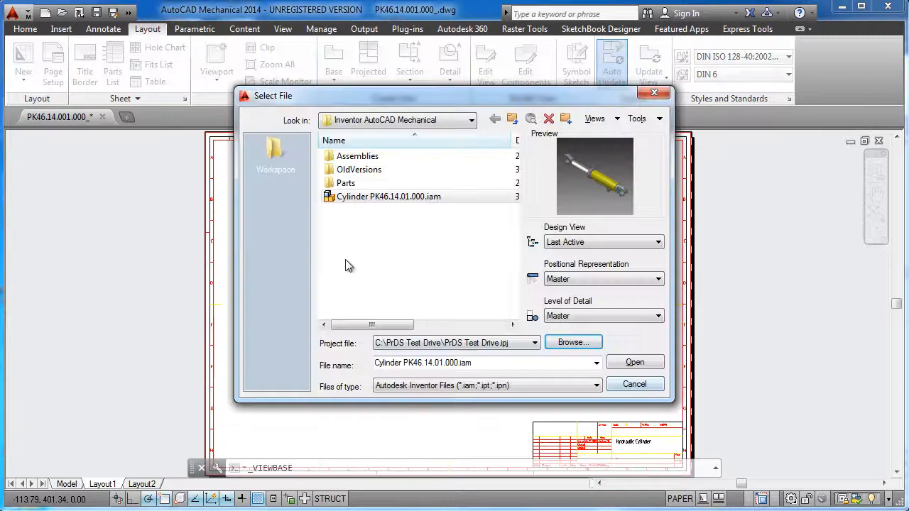
{"action": "left_click", "coordinate": [633, 362]}
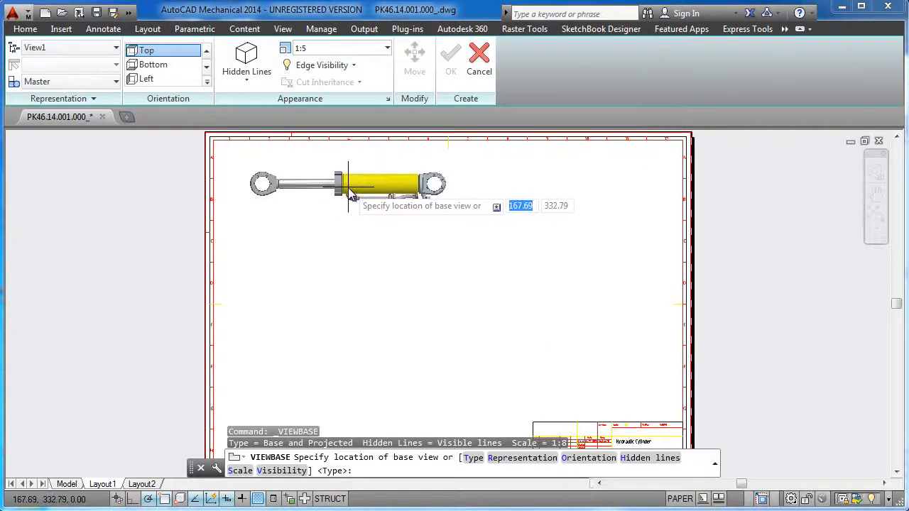
{"action": "left_click", "coordinate": [332, 238]}
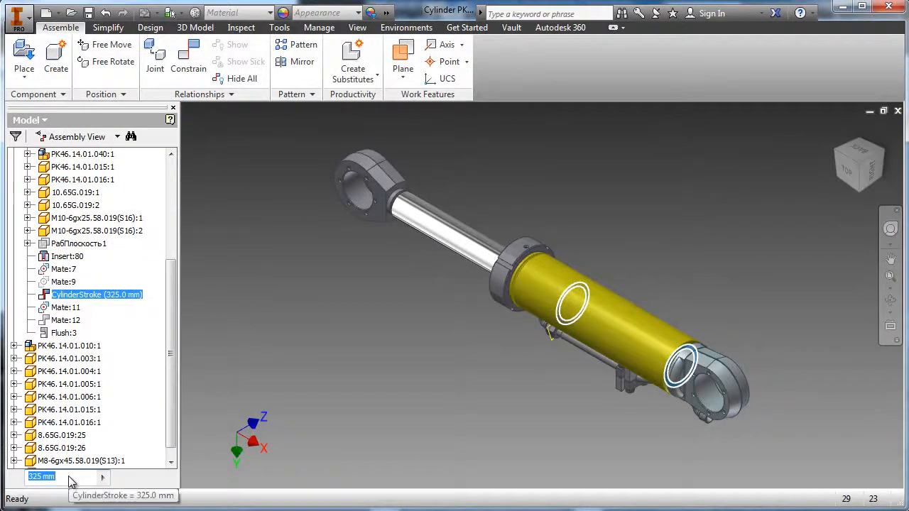
- Enter 0 as the new CylinderStroke constraint value
{"action": "type", "text": "0"}
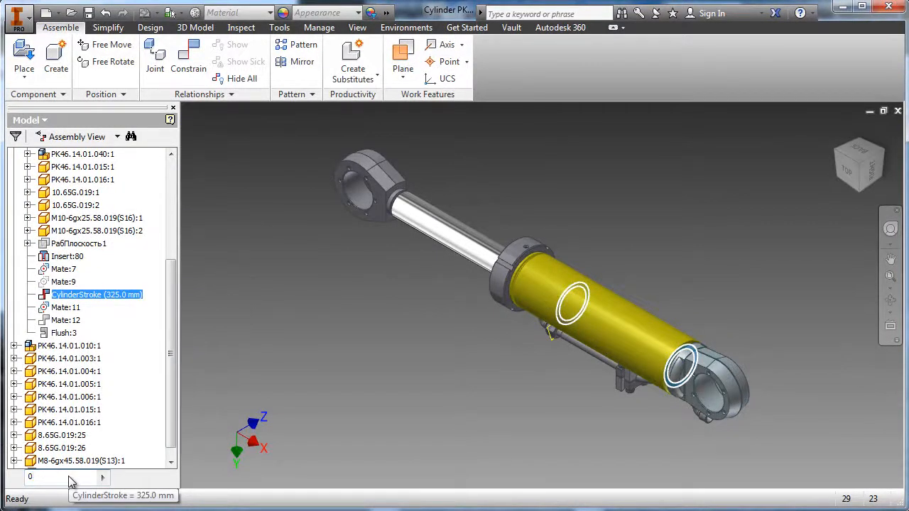